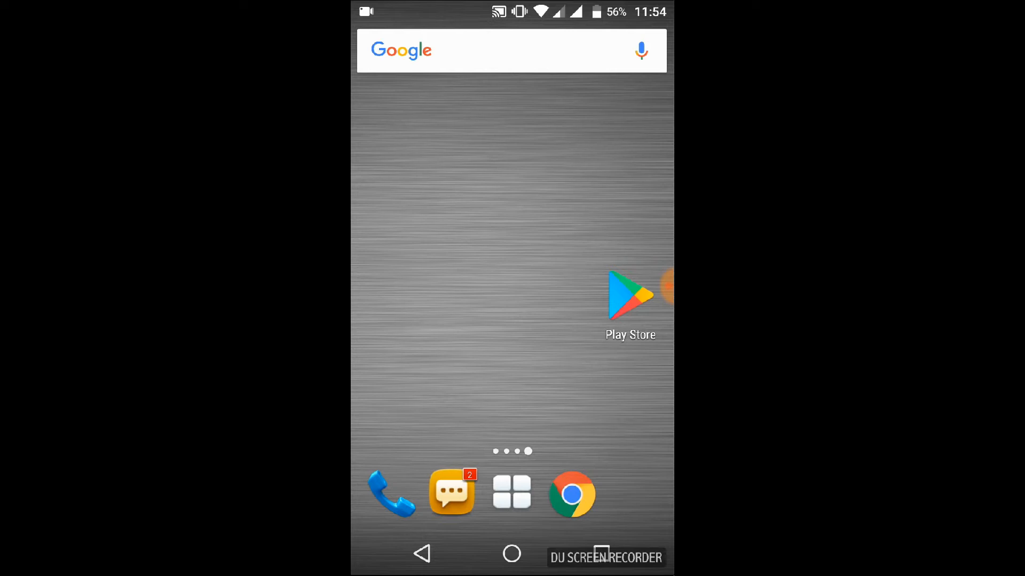
- Install the YouTube Go app from the Google Play Store
{"action": "left_click", "coordinate": [629, 294]}
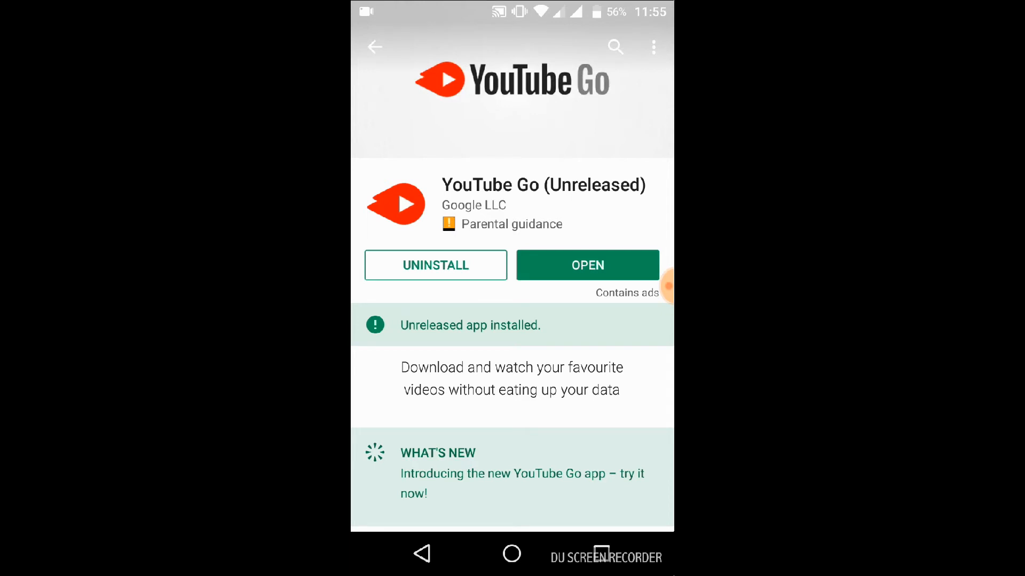
- Launch YouTube Go and open the Pepee episode's download options at Standard quality (28.2 MB)
{"action": "left_click", "coordinate": [586, 266]}
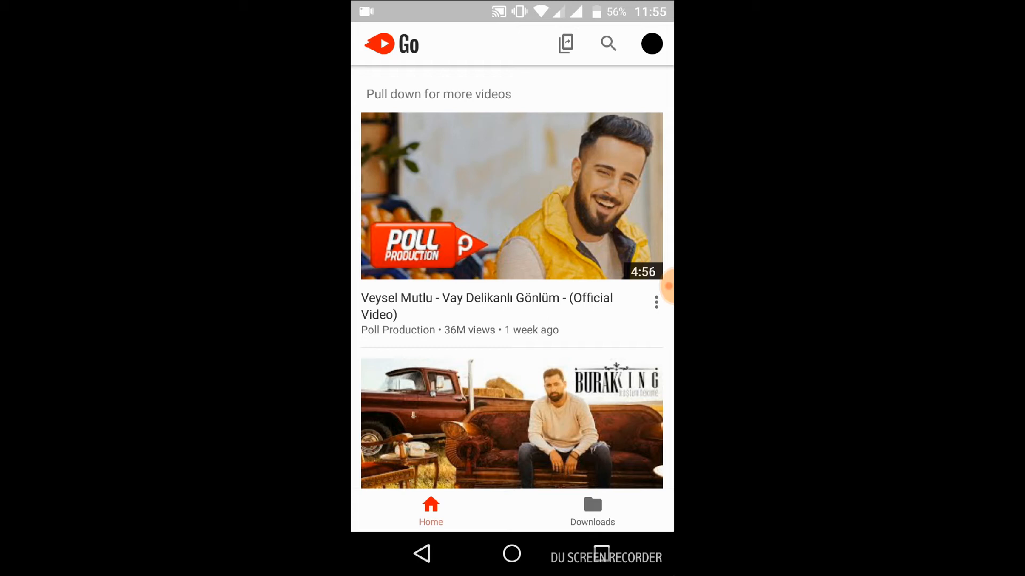
{"action": "scroll", "scroll_direction": "up", "scroll_amount": 3}
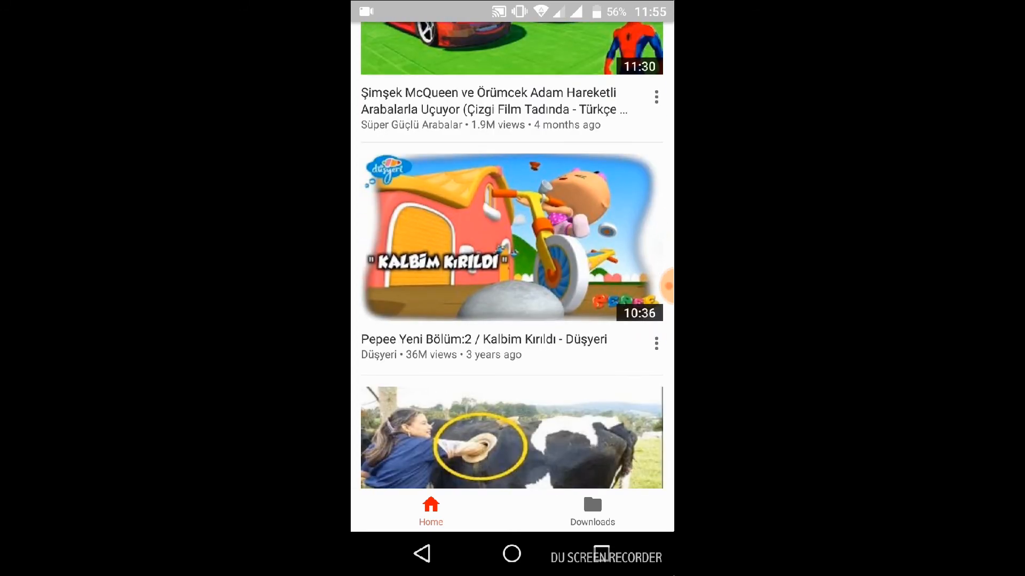
{"action": "left_click", "coordinate": [656, 343]}
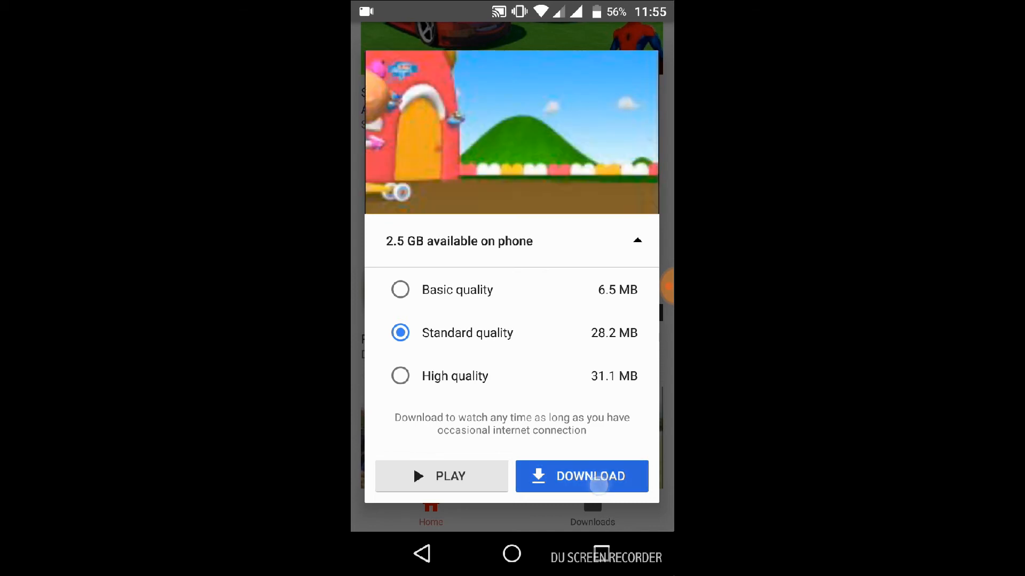
- Download the Pepee Kalbim Kırıldı episode in Standard quality until the 28.2 MB download completes
{"action": "left_click", "coordinate": [581, 475]}
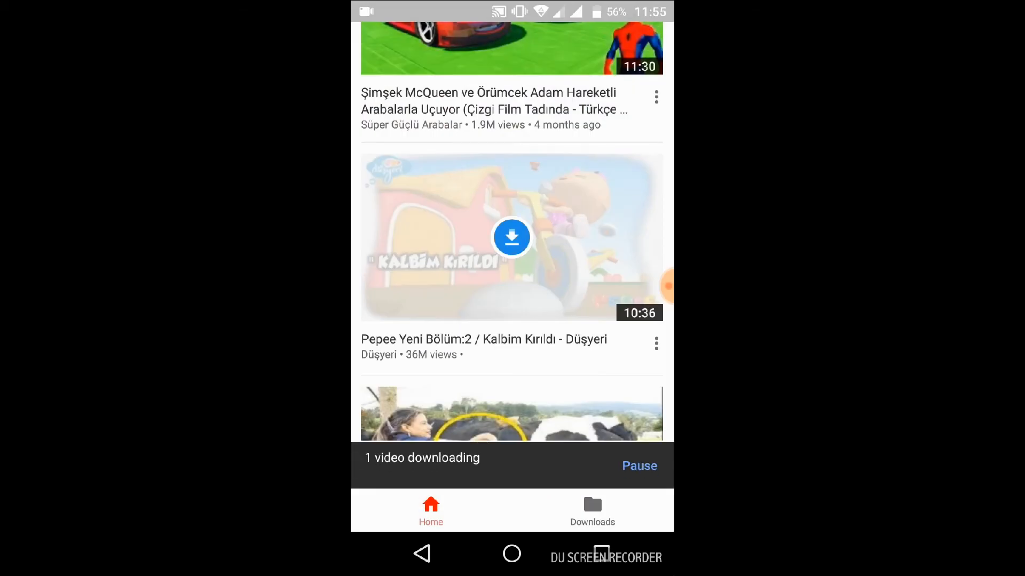
{"action": "left_click", "coordinate": [592, 507]}
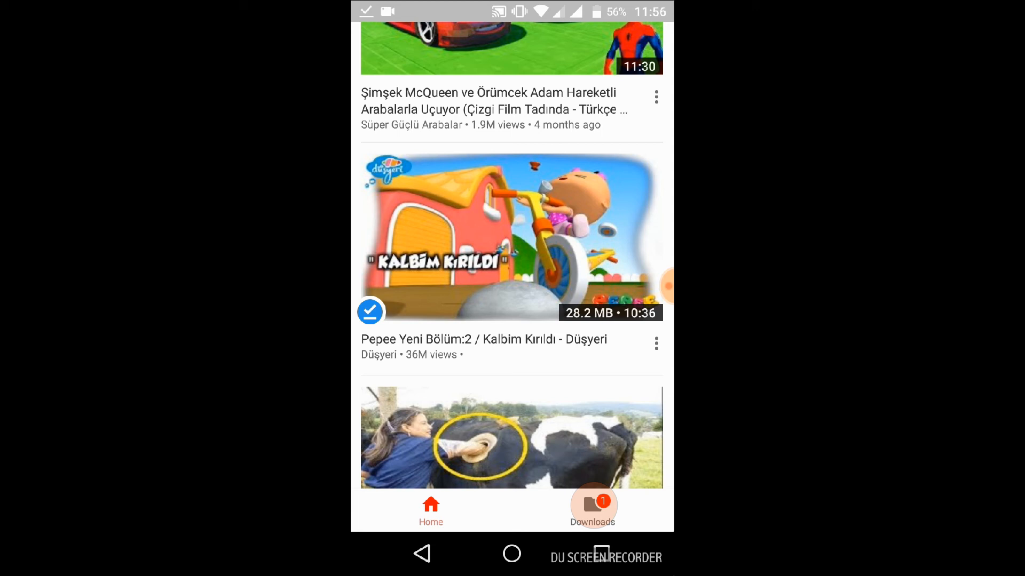
- Play the downloaded Pepee Kalbim Kırıldı episode offline from Downloads, then pause it
{"action": "left_click", "coordinate": [592, 509]}
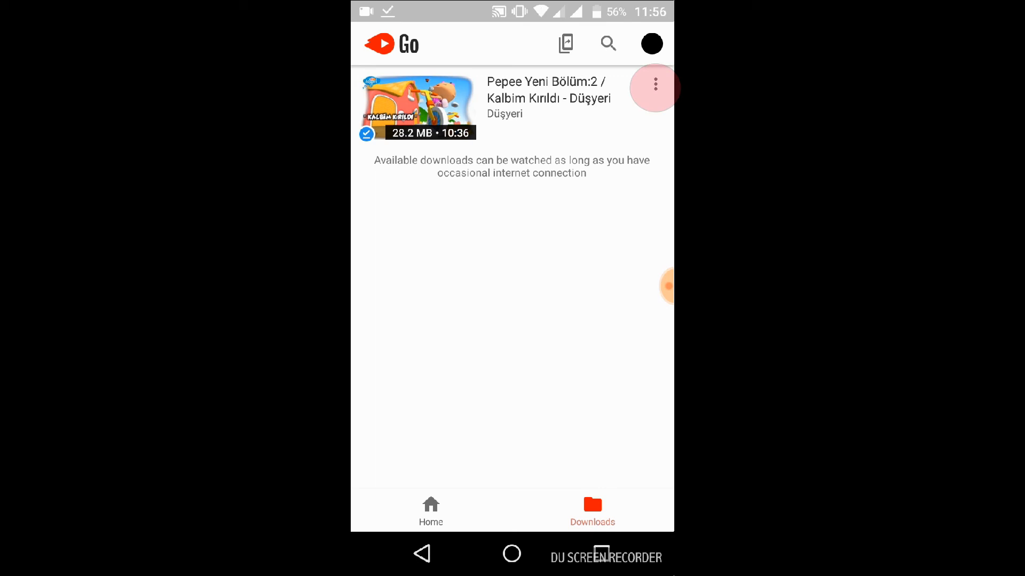
{"action": "left_click", "coordinate": [654, 85]}
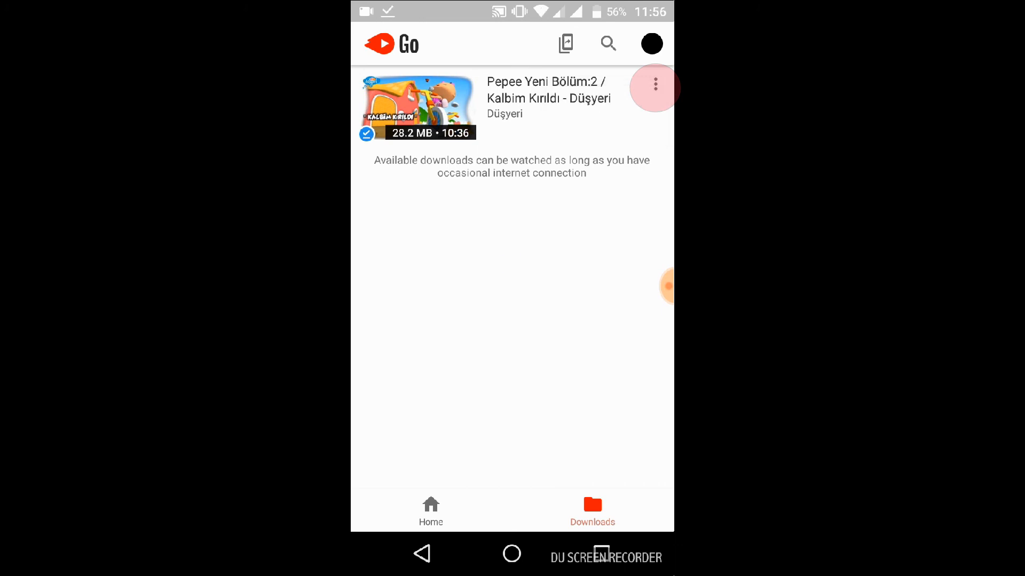
{"action": "left_click", "coordinate": [418, 107]}
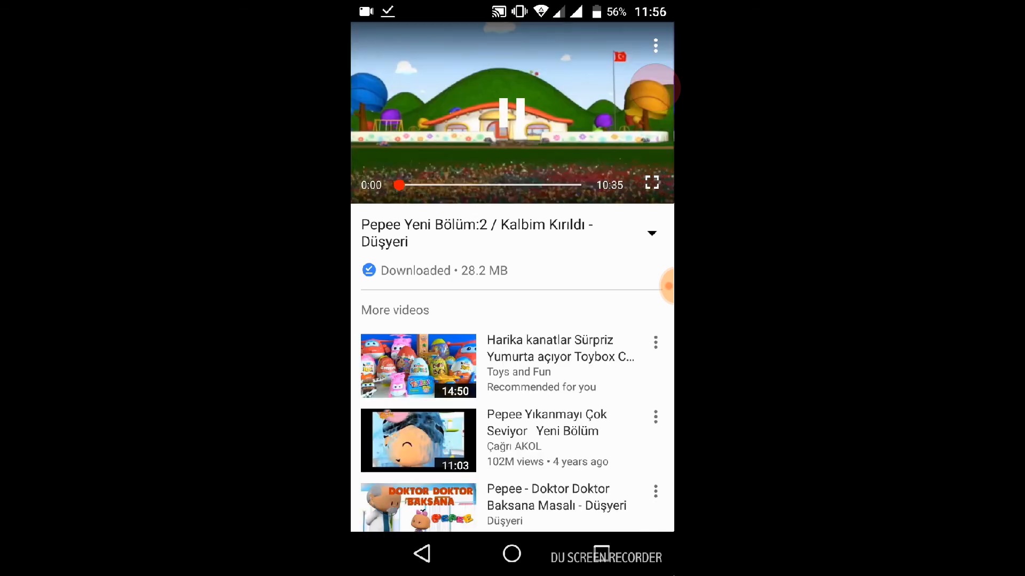
{"action": "left_click", "coordinate": [511, 111]}
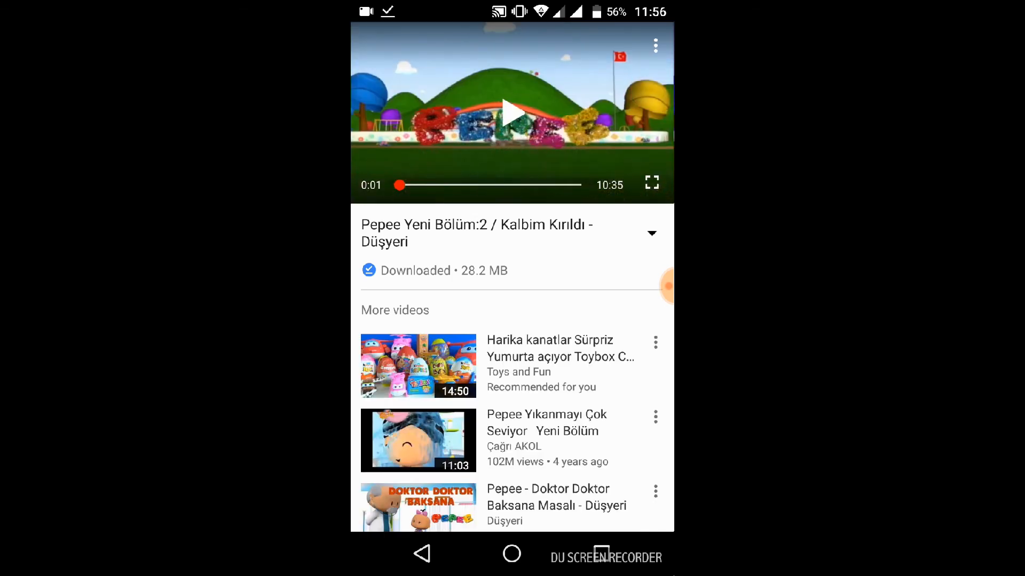